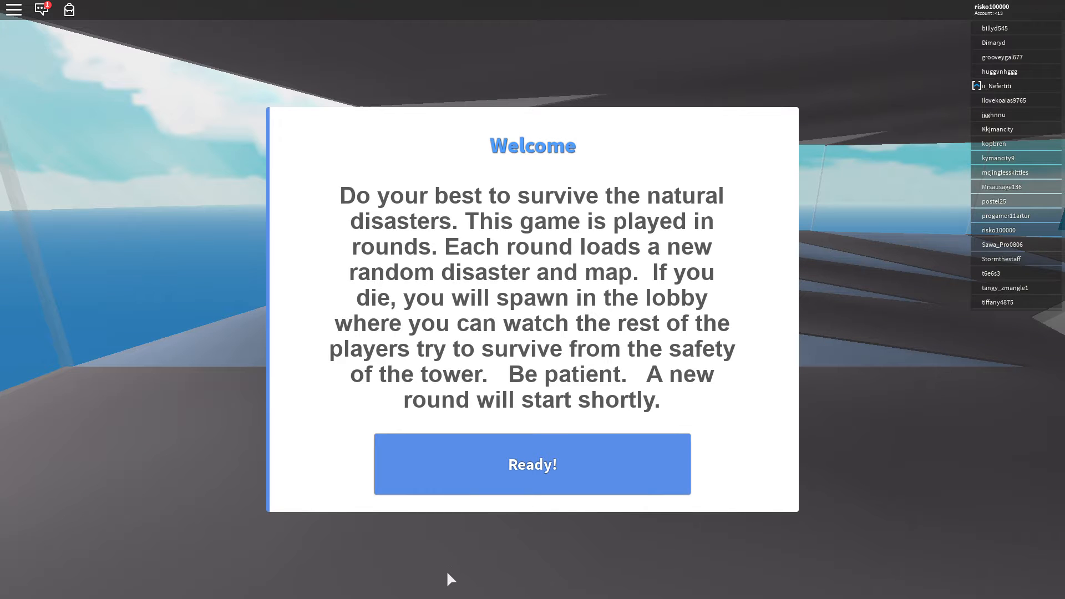
Dismiss the Natural Disaster Survival welcome dialog with Ready! and wait in the lobby
click(532, 464)
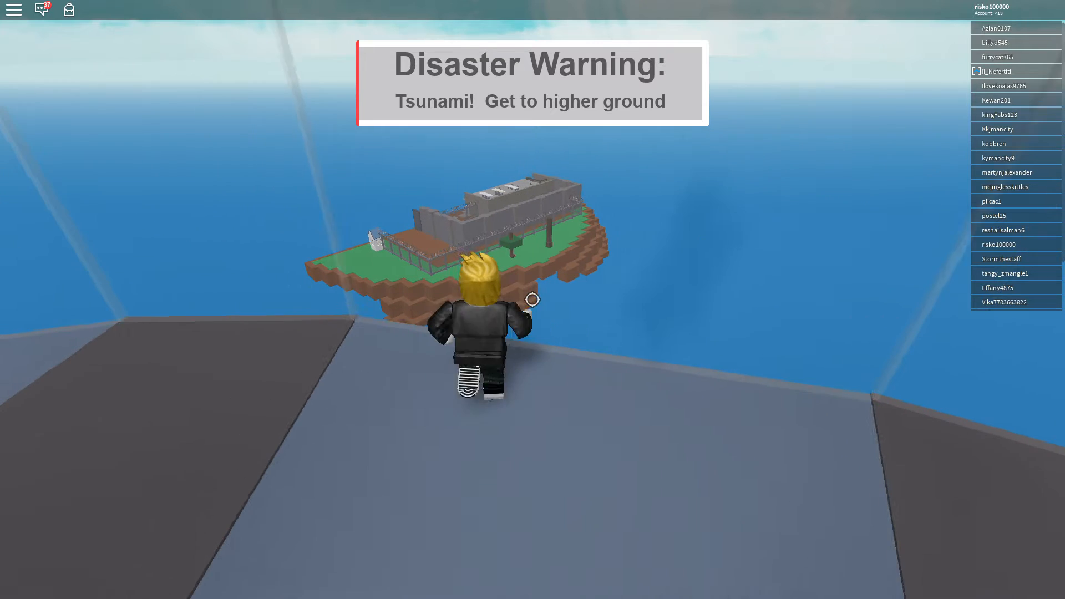
Walk off the lobby tower toward the island once the tsunami warning sounds
key(w)
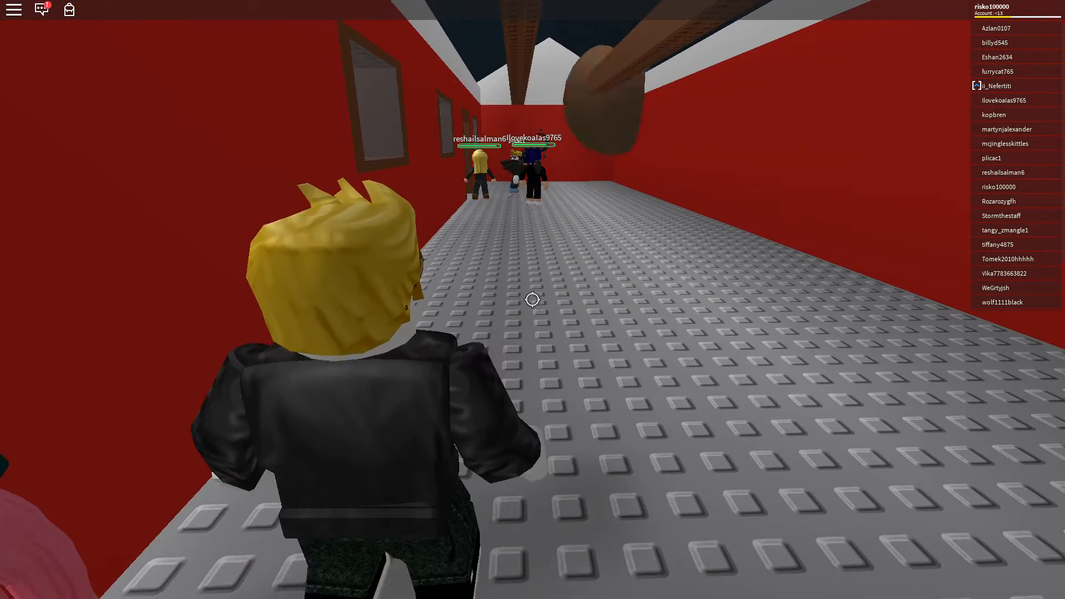
Walk forward along the red building's corridor toward the sheltering players
key(w)
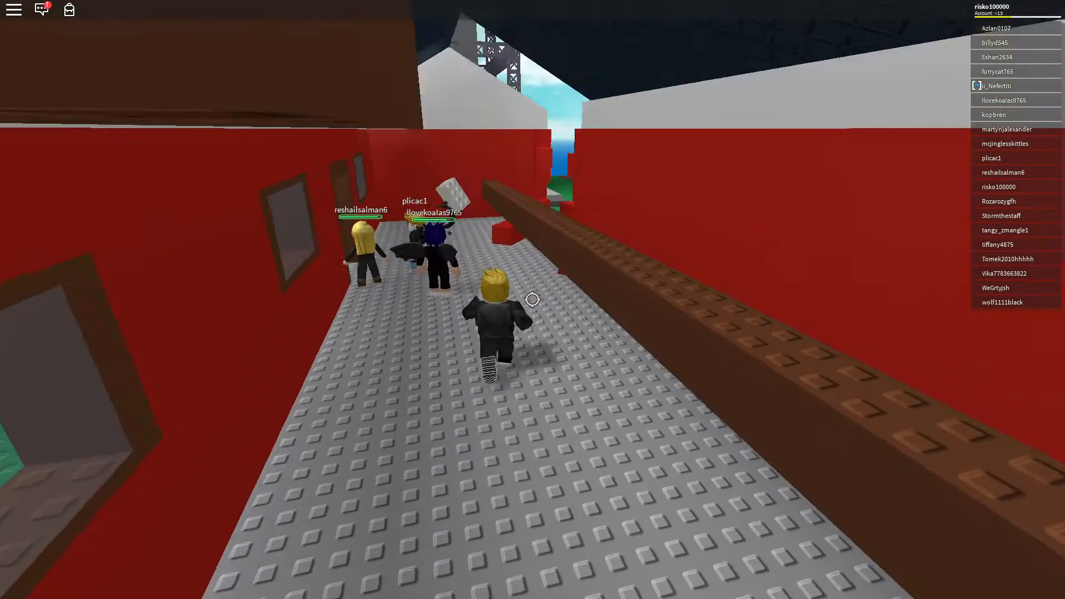